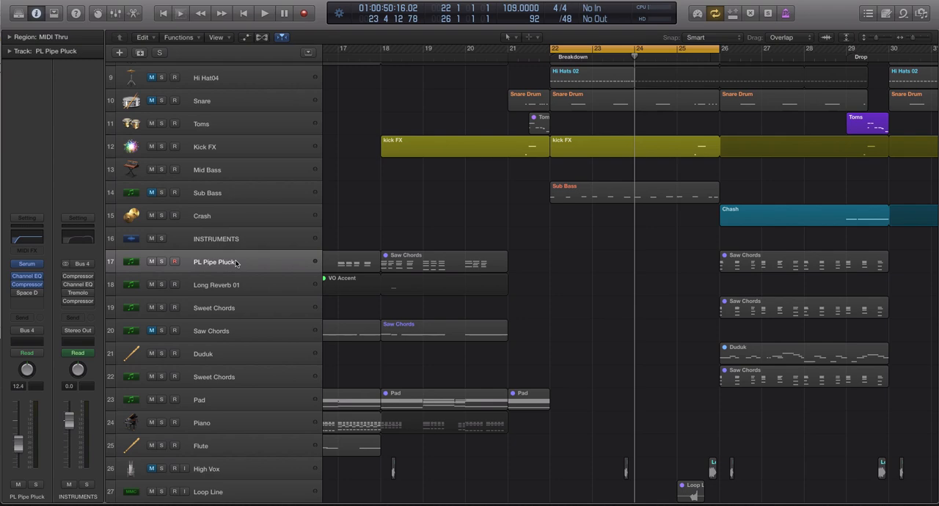
mouse_move(233, 253)
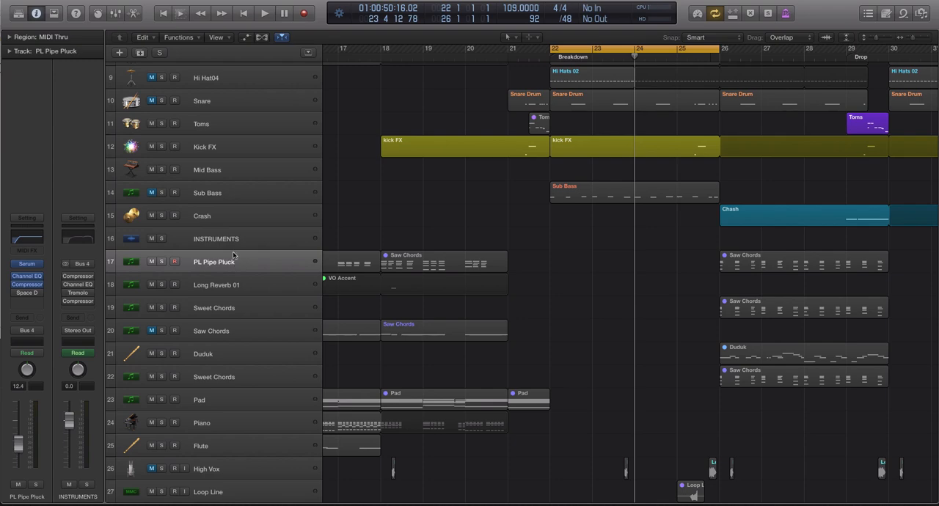
Scroll the track list down to the PL Pipe Pluck track for the breakdown chords
scroll(down, 3)
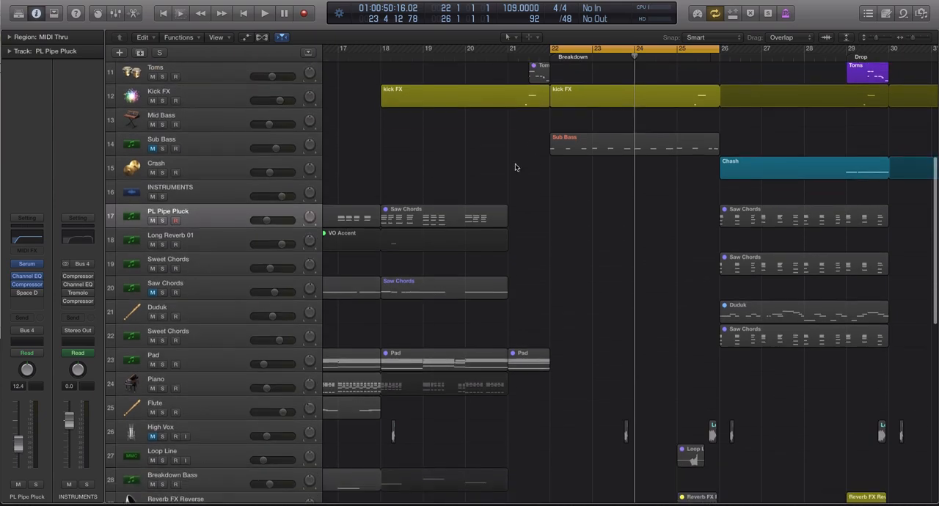
scroll(down, 3)
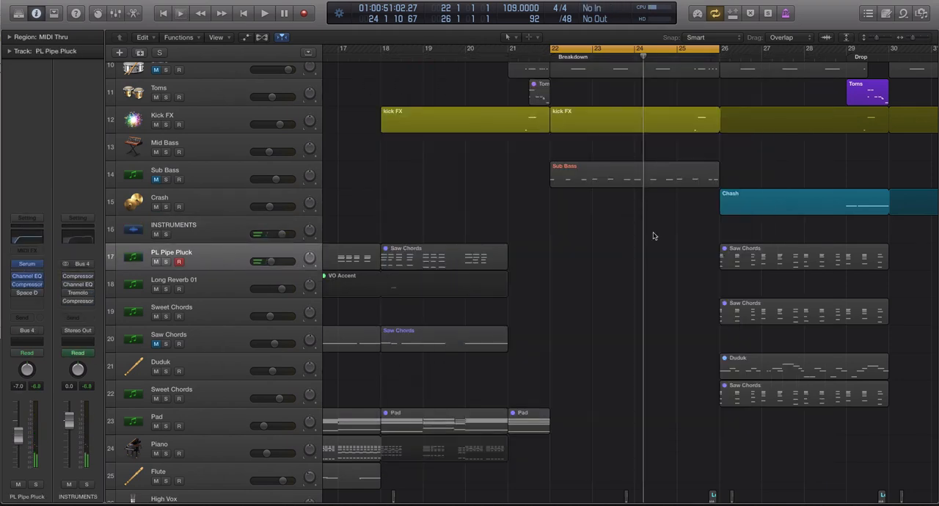
mouse_move(299, 221)
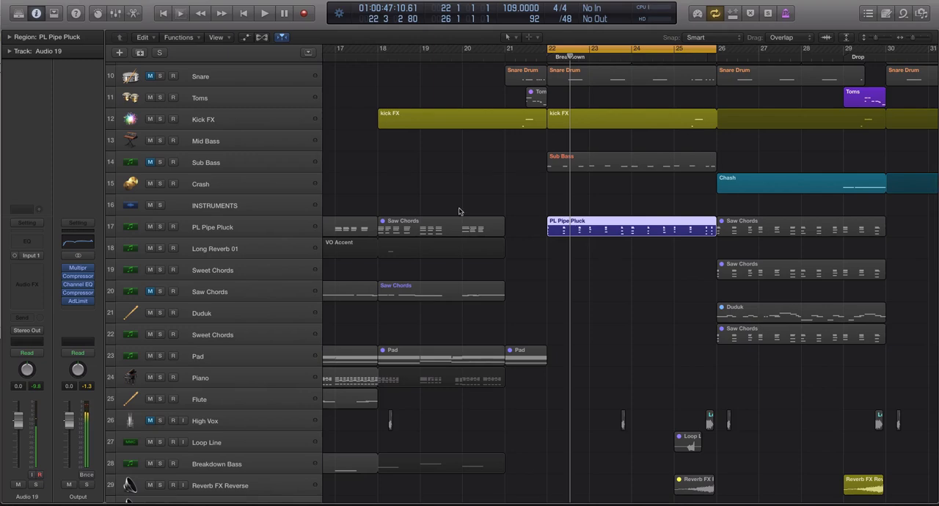
click(211, 225)
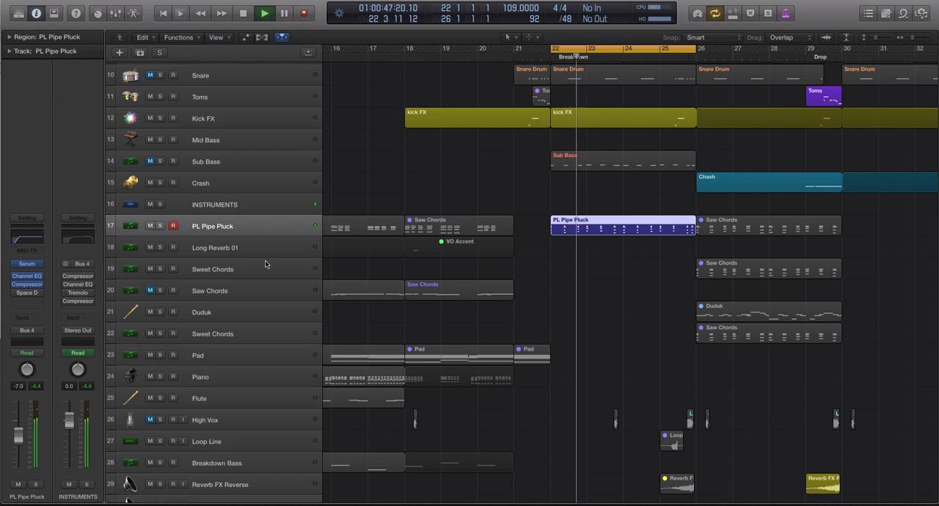
Record a Sweet Chords region at bar 22, aligned under the PL Pipe Pluck chords, then stop
click(241, 270)
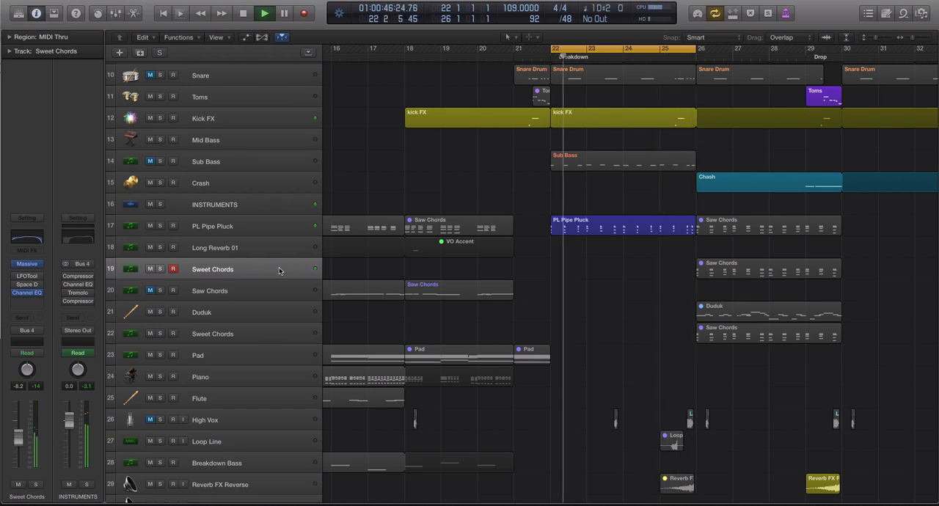
click(259, 11)
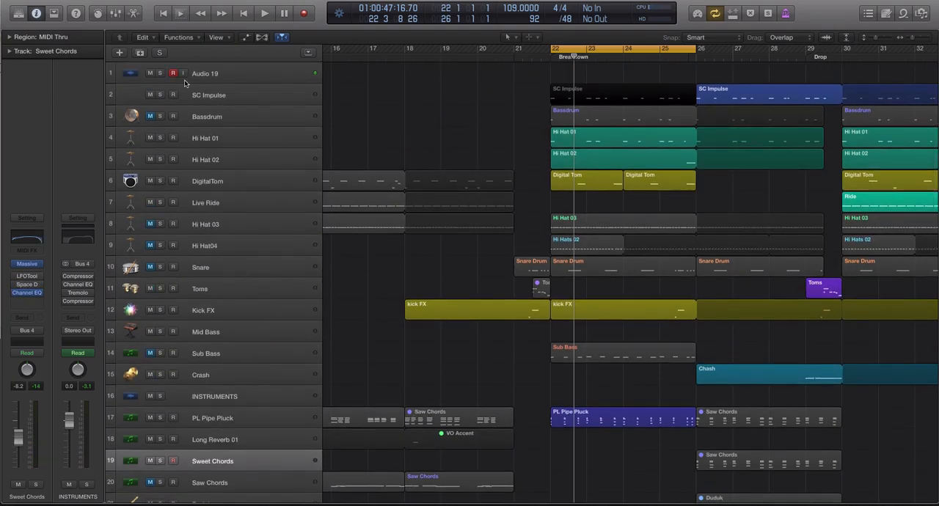
scroll(down, 3)
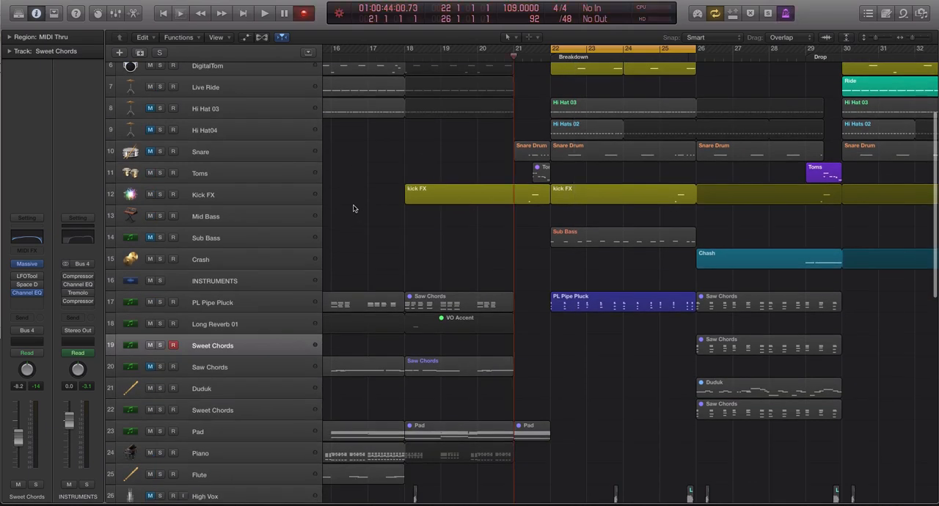
click(282, 13)
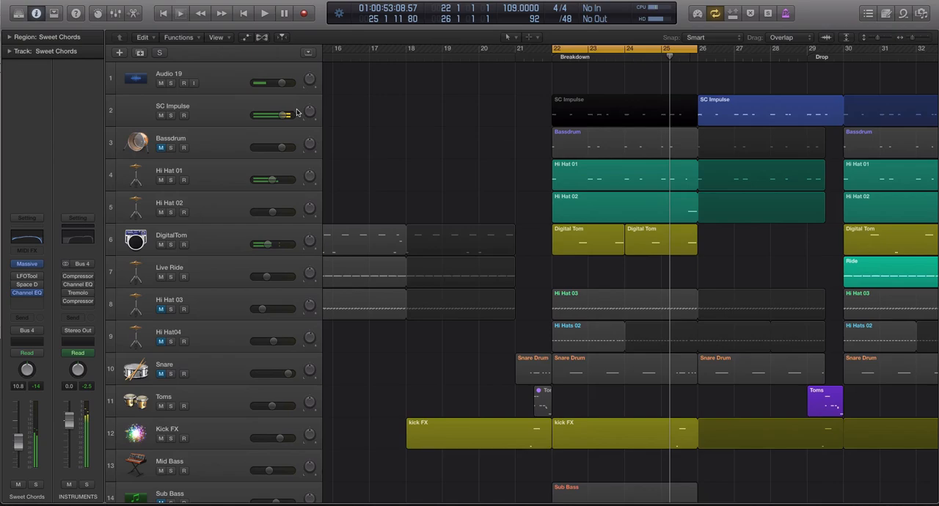
scroll(down, 3)
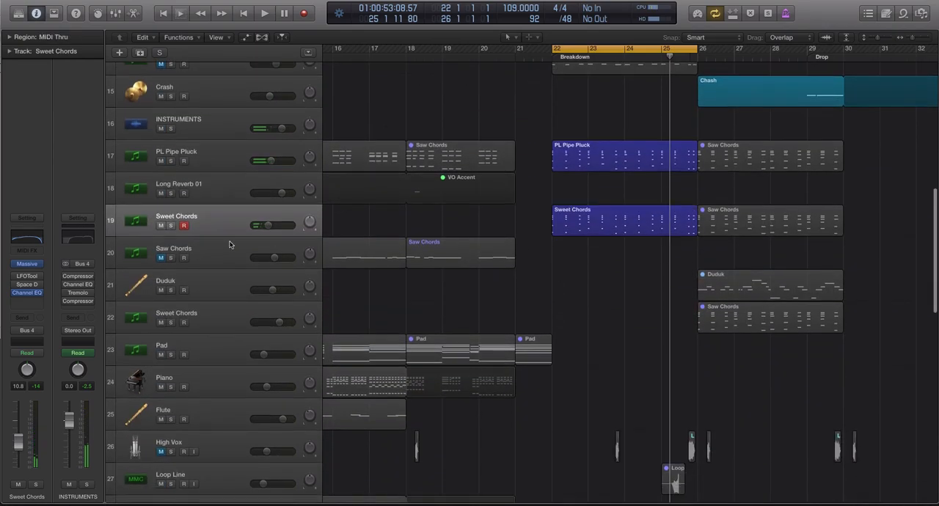
Load Serum on the Duduk track and bring up a vocal lead preset
click(176, 285)
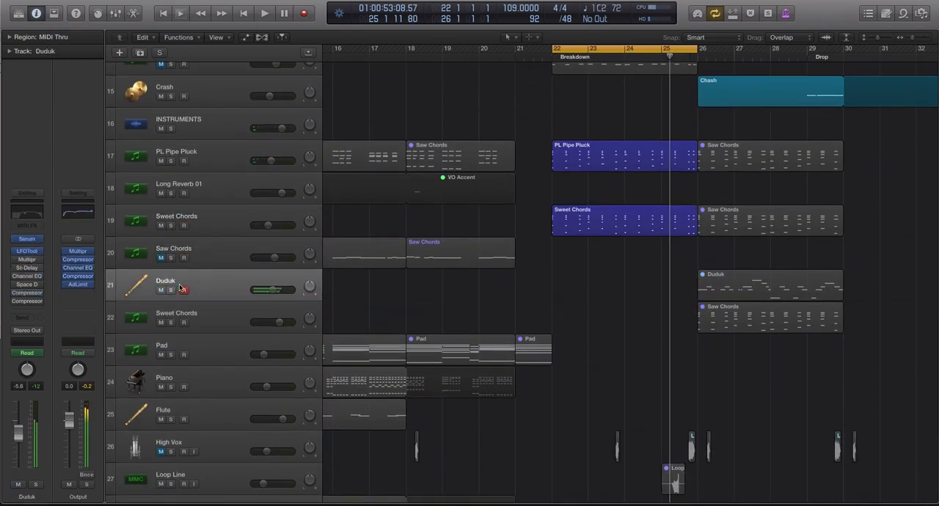
double_click(166, 280)
text(SERUM VO LD)
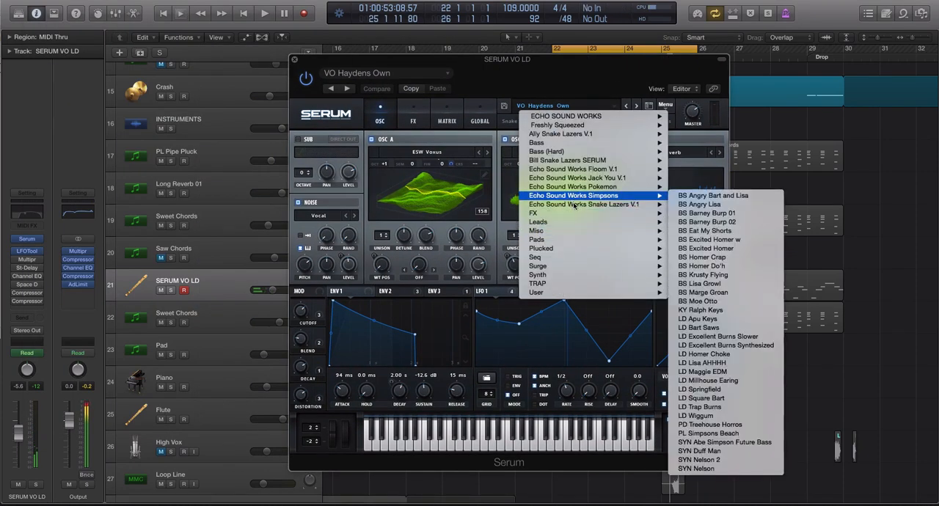
mouse_move(584, 204)
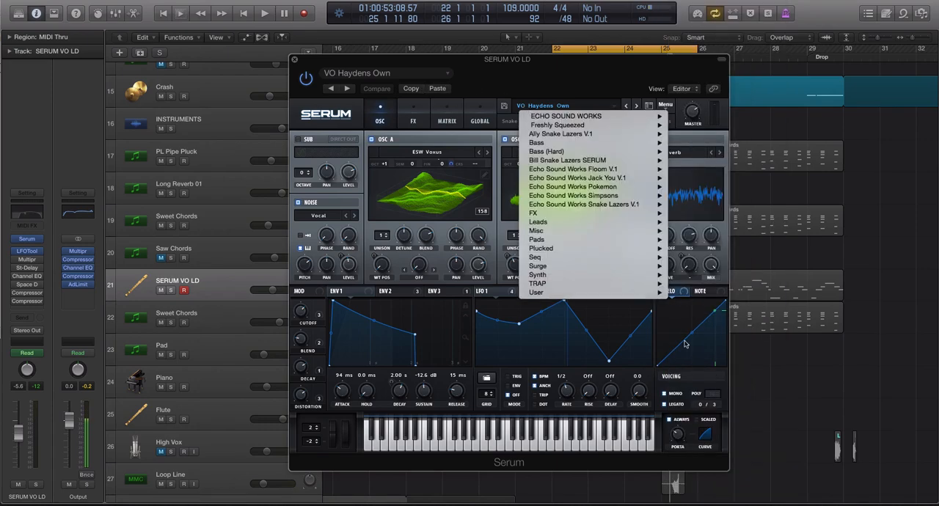
click(583, 204)
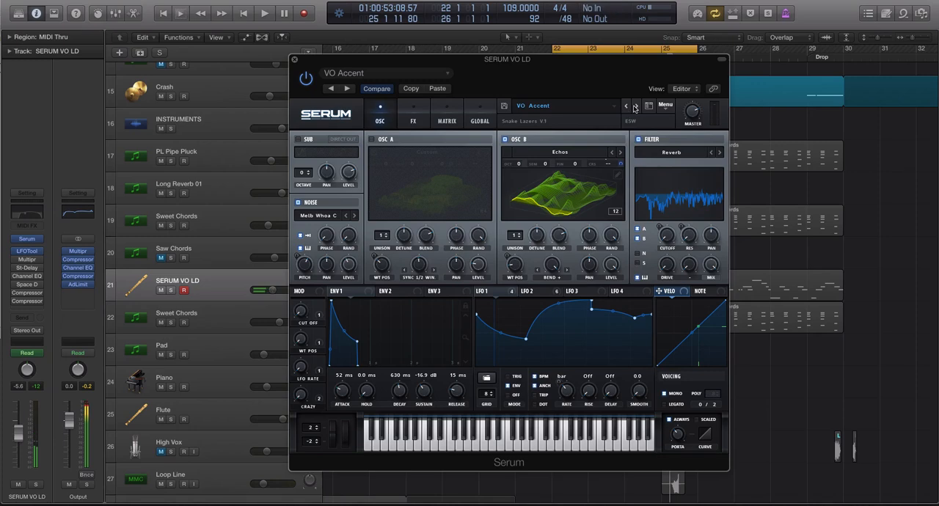
Step through the vocal presets from VO Arabian Nights to VO Aw Yah
click(634, 105)
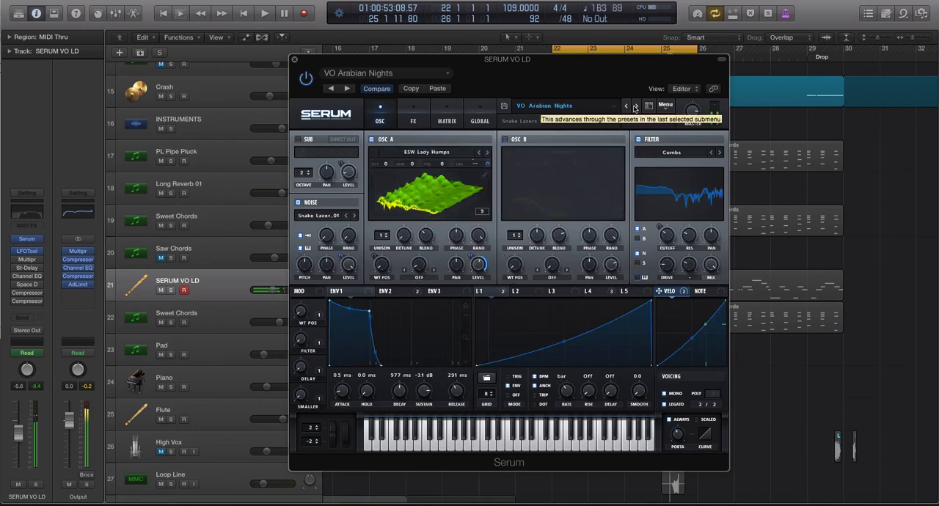
click(633, 105)
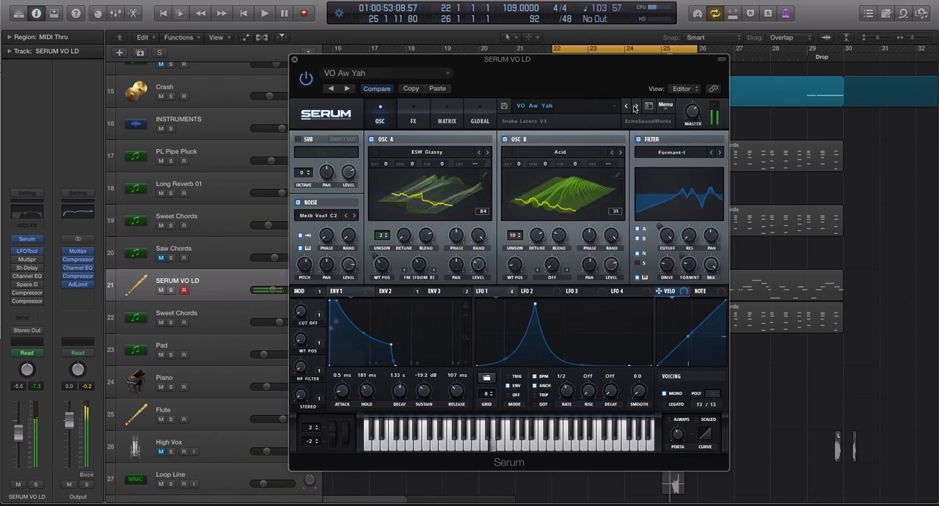
click(637, 106)
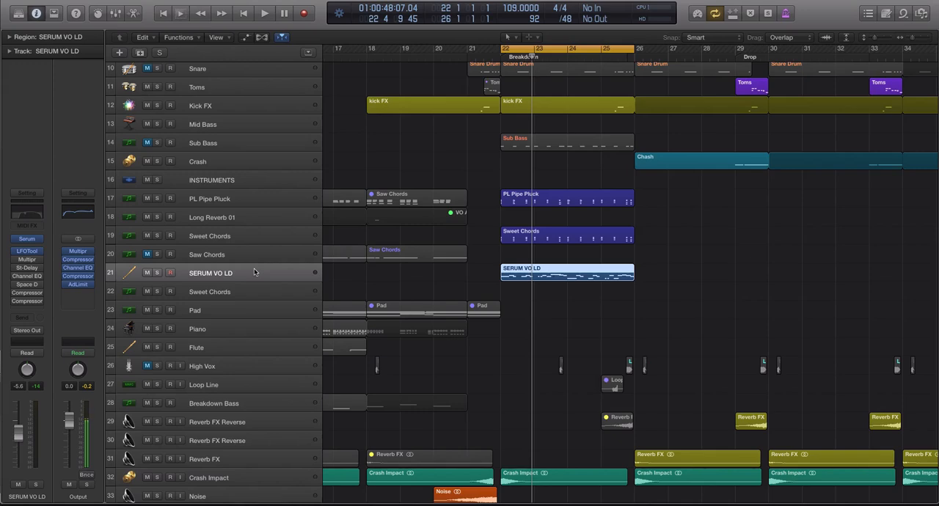
mouse_move(323, 266)
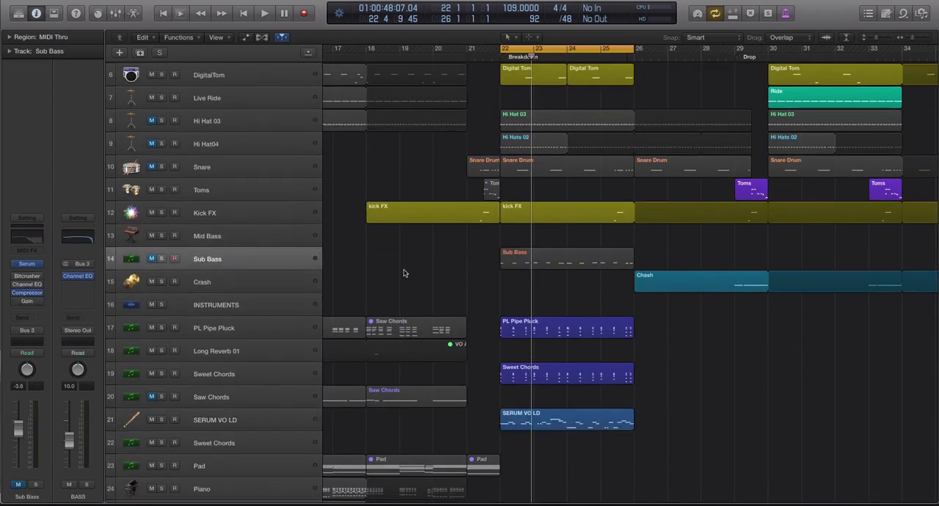
Select the Sub Bass track and move the view to the drop to audition its bassline
click(565, 259)
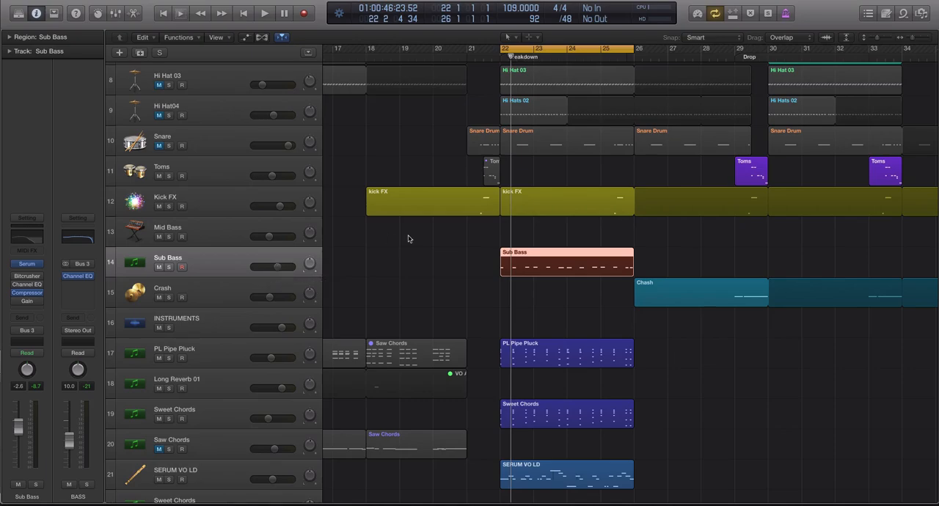
scroll(down, 3)
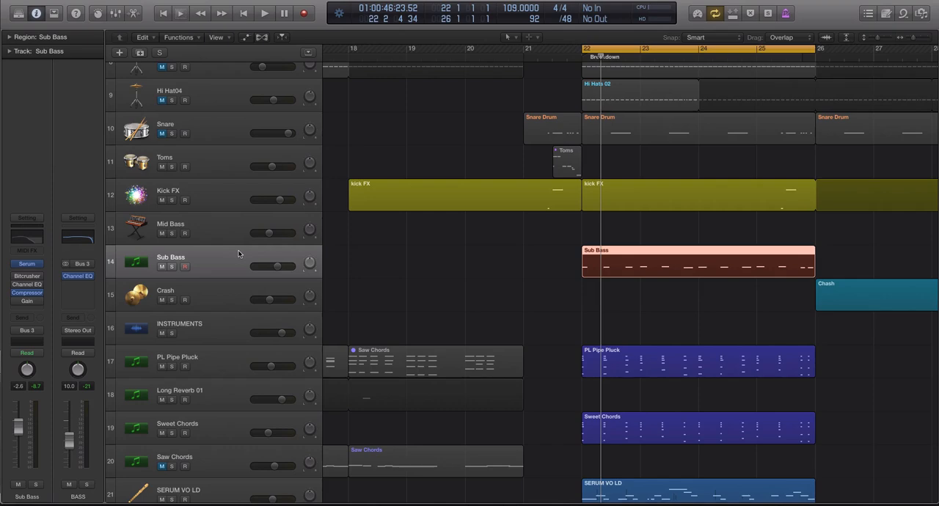
mouse_move(454, 317)
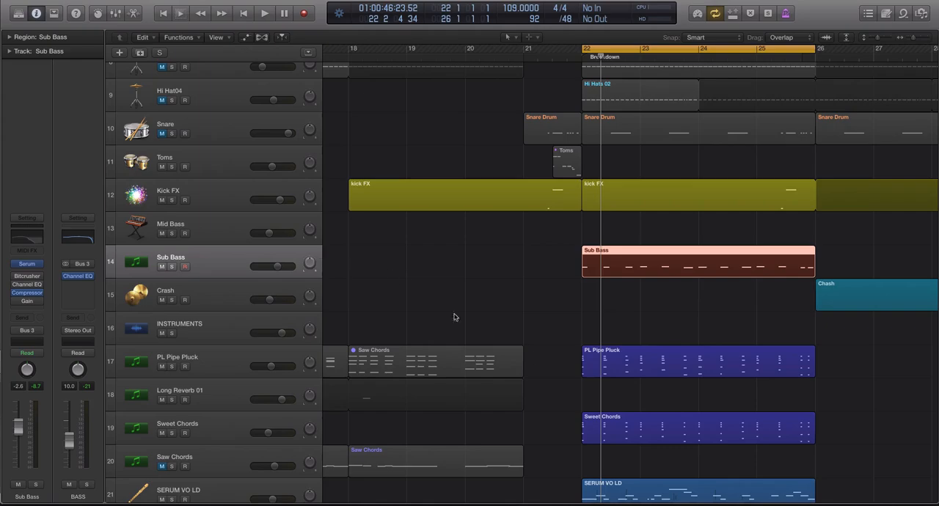
mouse_move(531, 274)
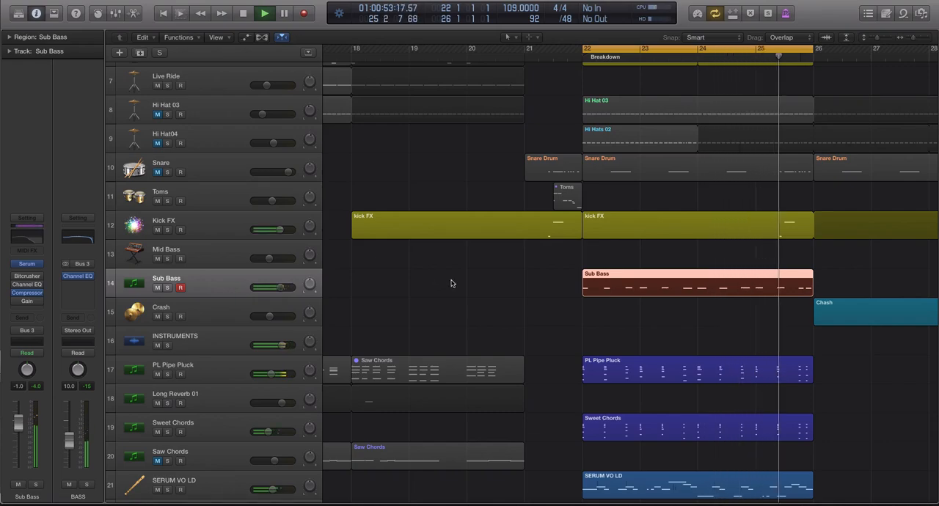
Flatten the SERUM VO LD Channel EQ and raise a low cut to trim the lead's low end
scroll(down, 3)
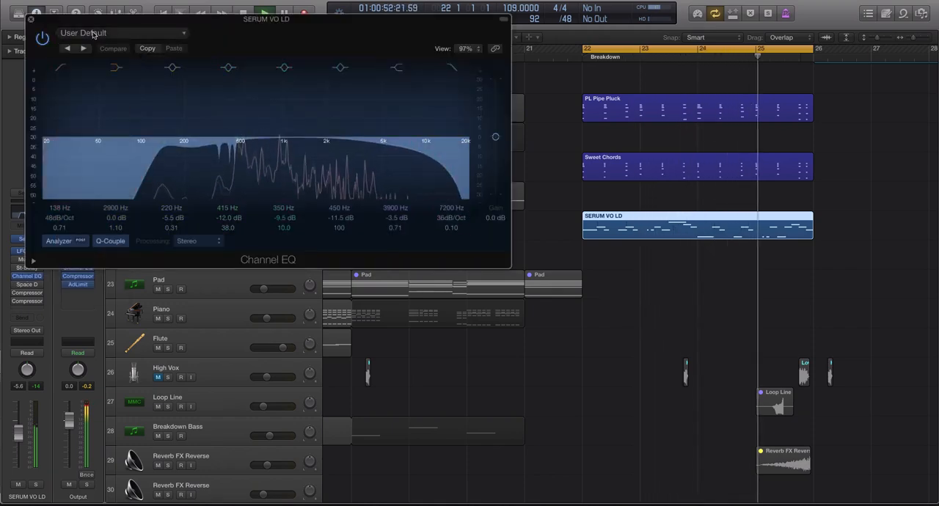
click(113, 49)
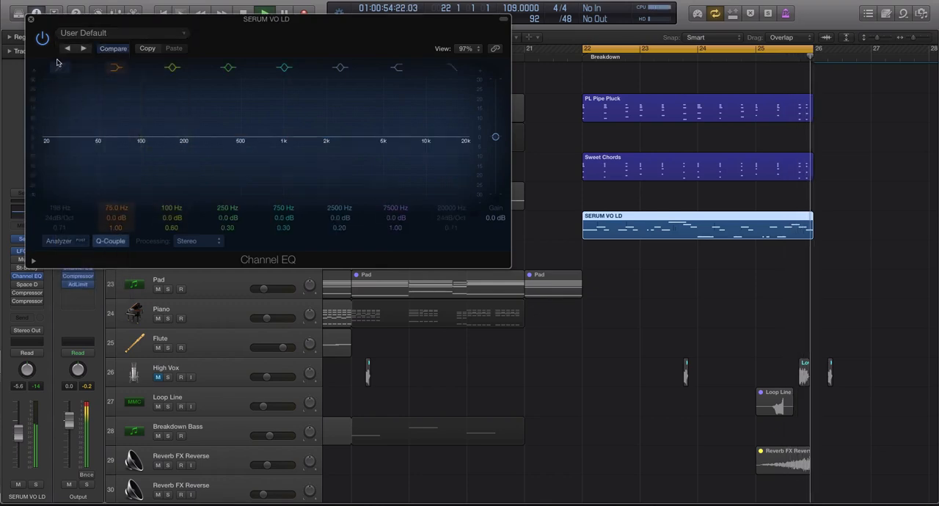
drag(407, 129, 408, 126)
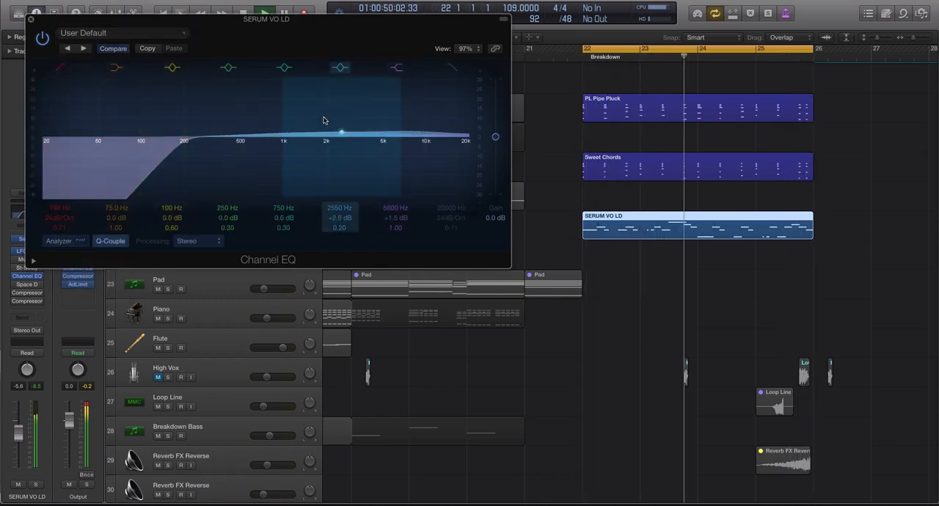
drag(340, 132, 343, 131)
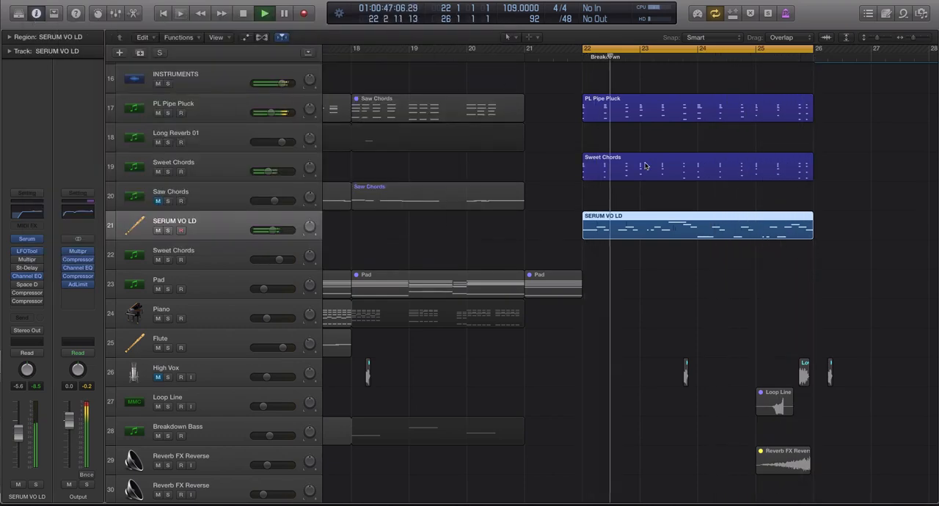
drag(276, 229, 271, 228)
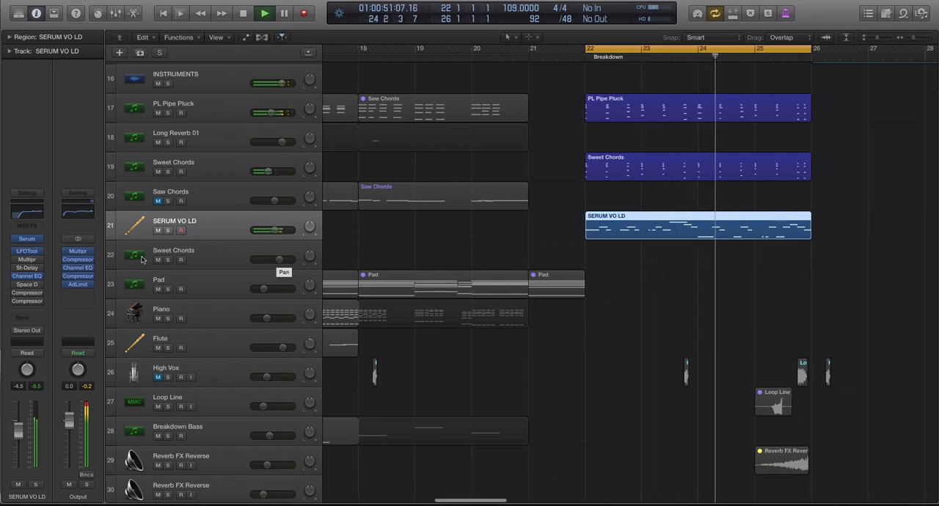
click(261, 11)
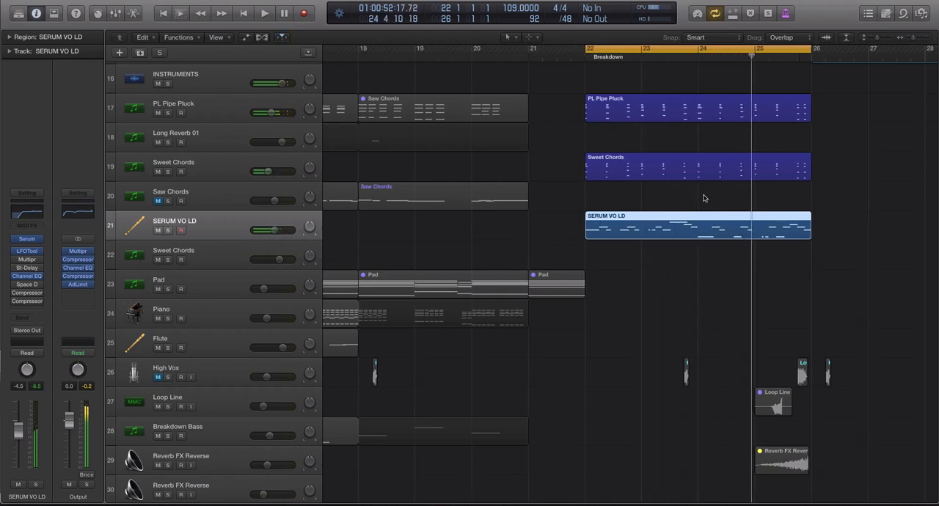